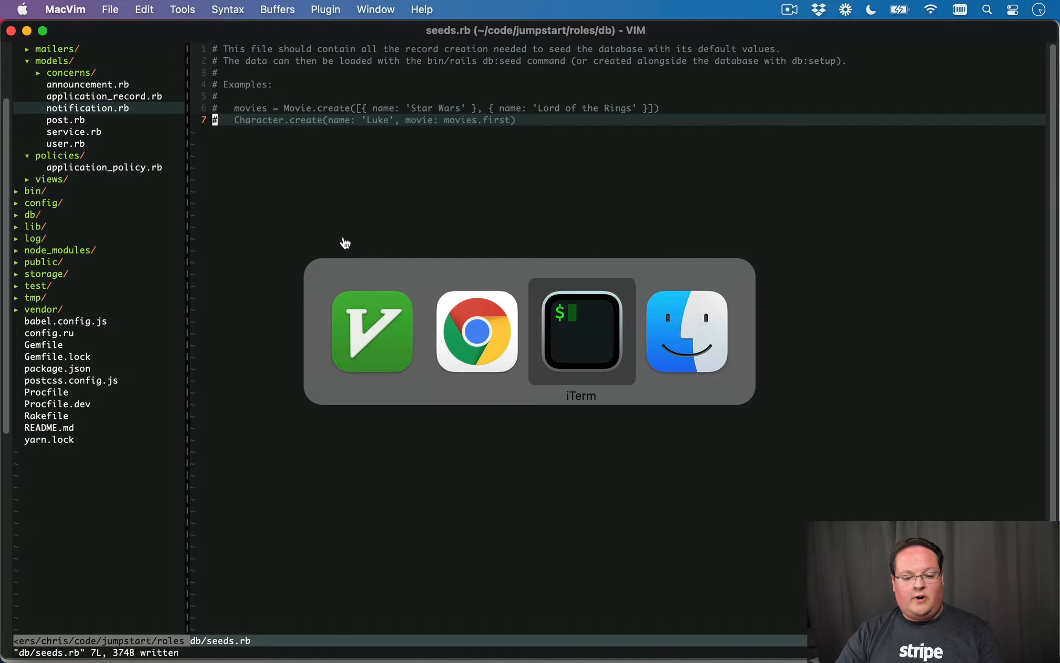
# Switch from MacVim to the iTerm2 terminal.
pyautogui.click(581, 332)
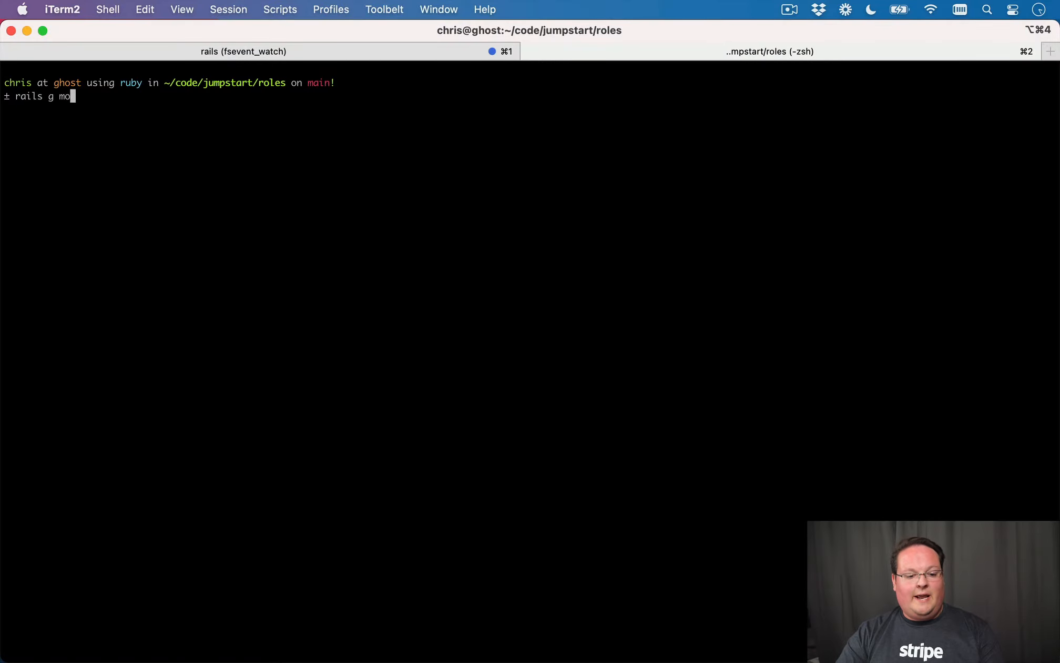
# Generate the Role scaffold with fields name and permissions:json.
pyautogui.write('scaffold')
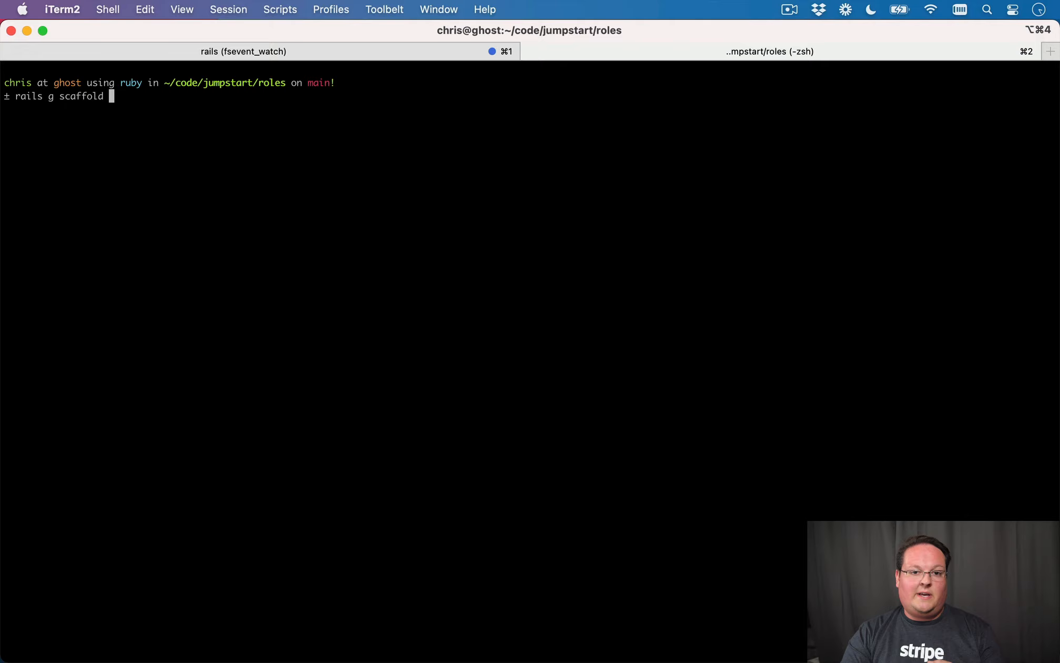
pyautogui.write('Role')
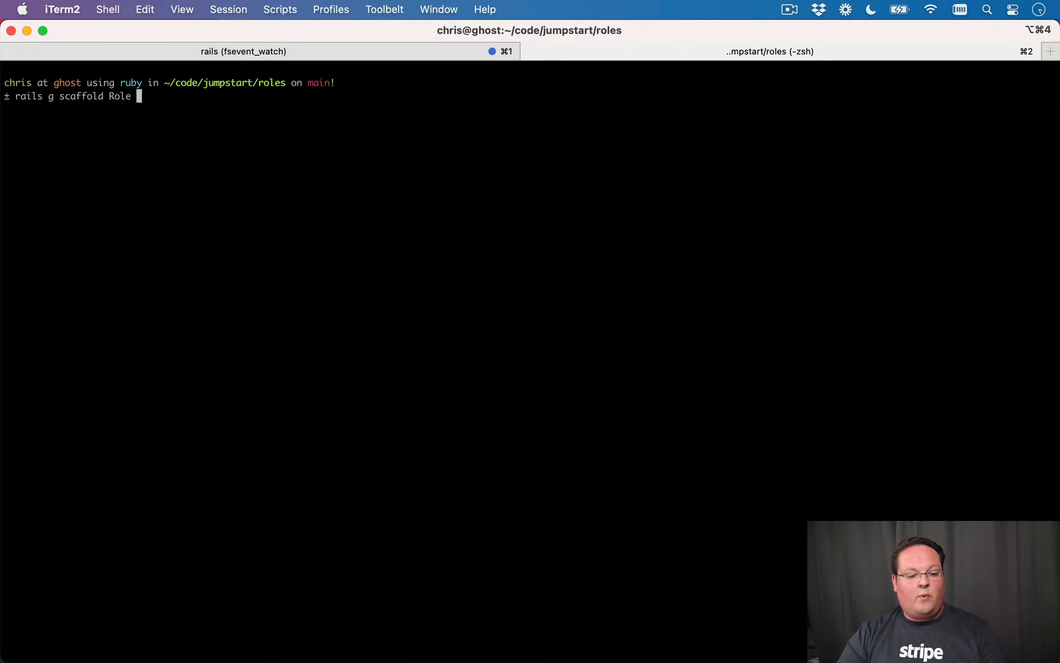
pyautogui.write('name')
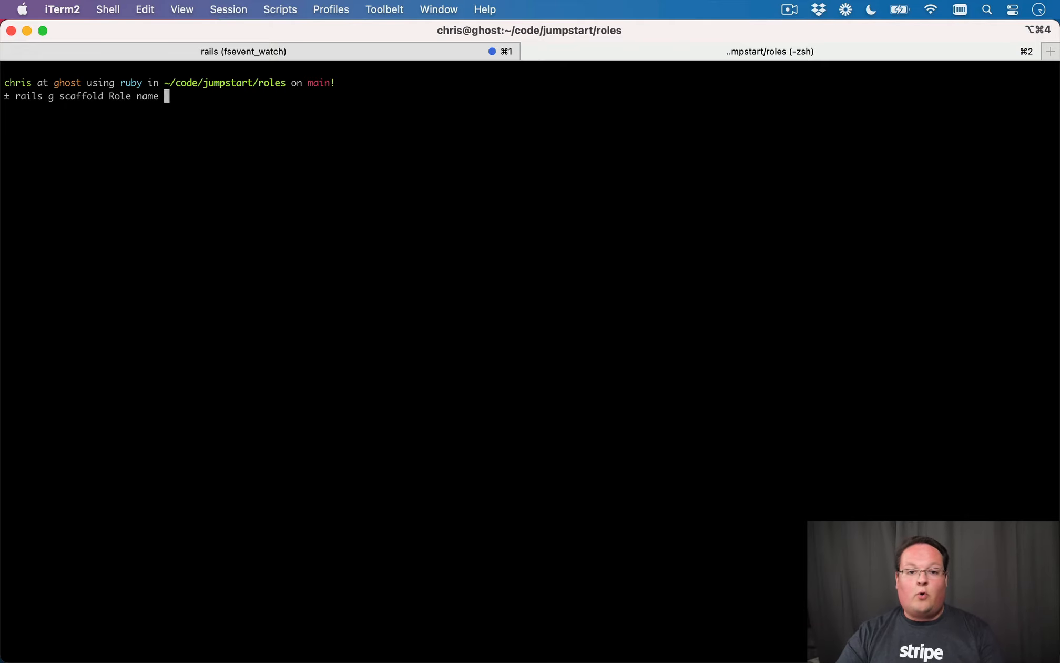
pyautogui.write('permissi')
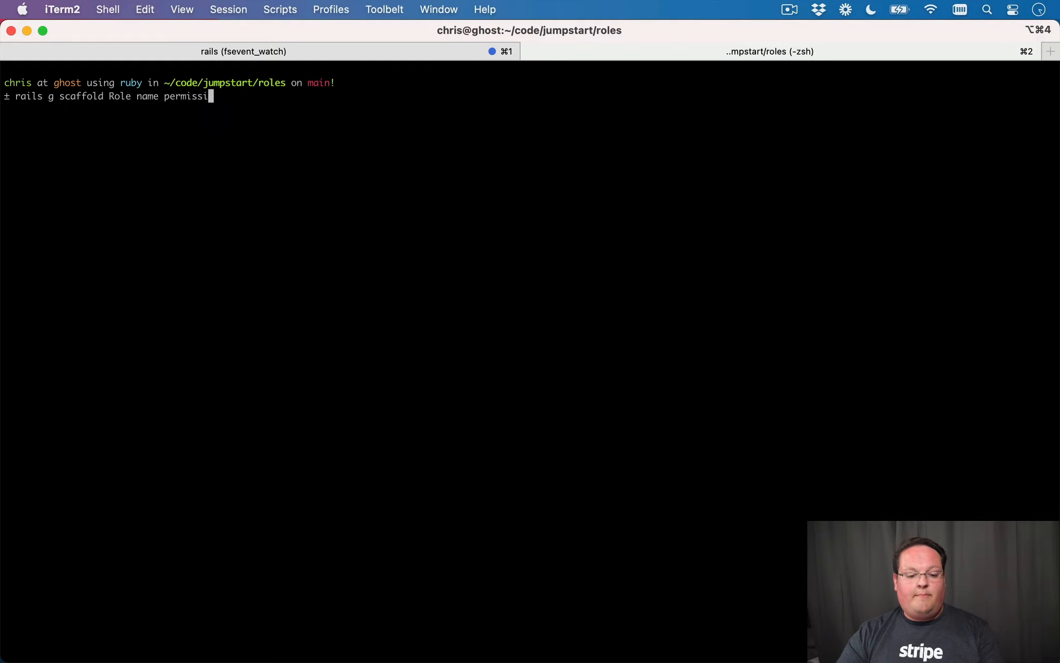
pyautogui.write('ons:json')
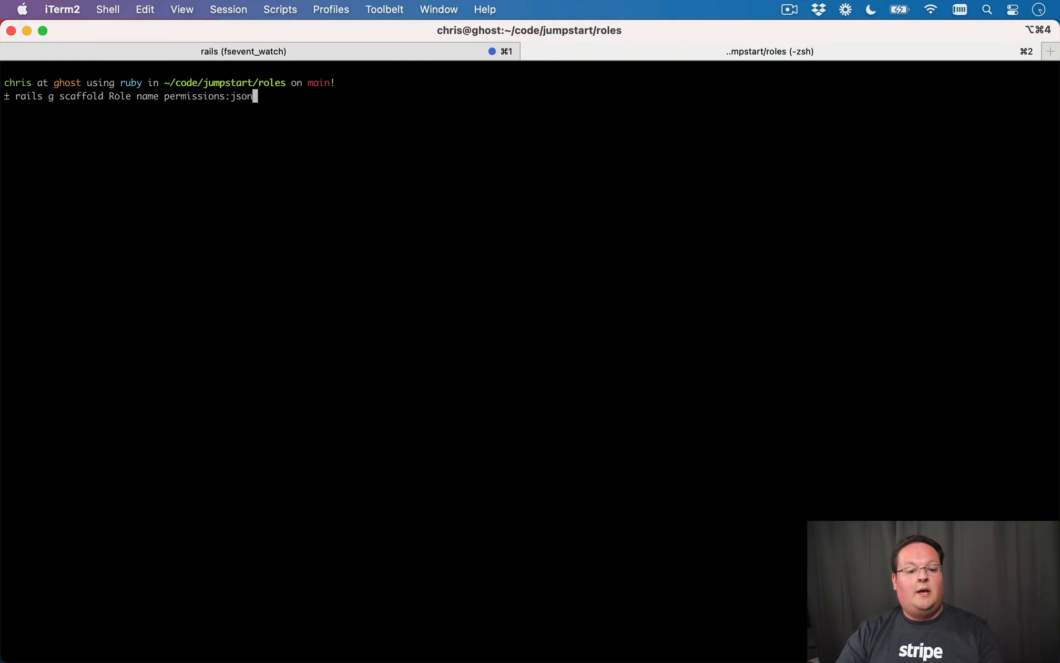
pyautogui.moveTo(339, 237)
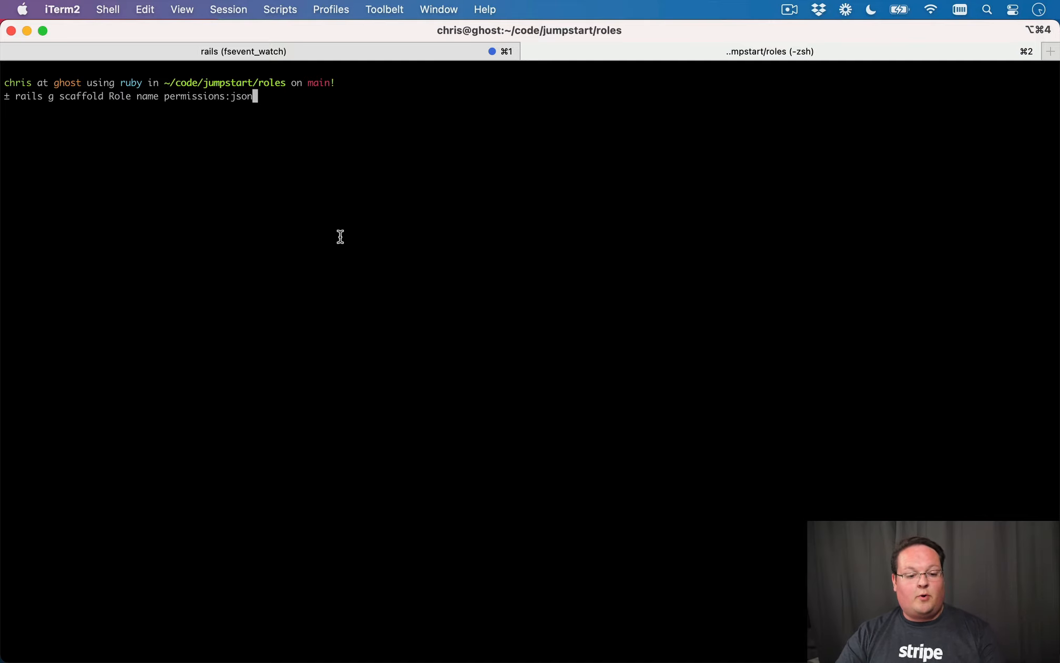
pyautogui.press('Return')
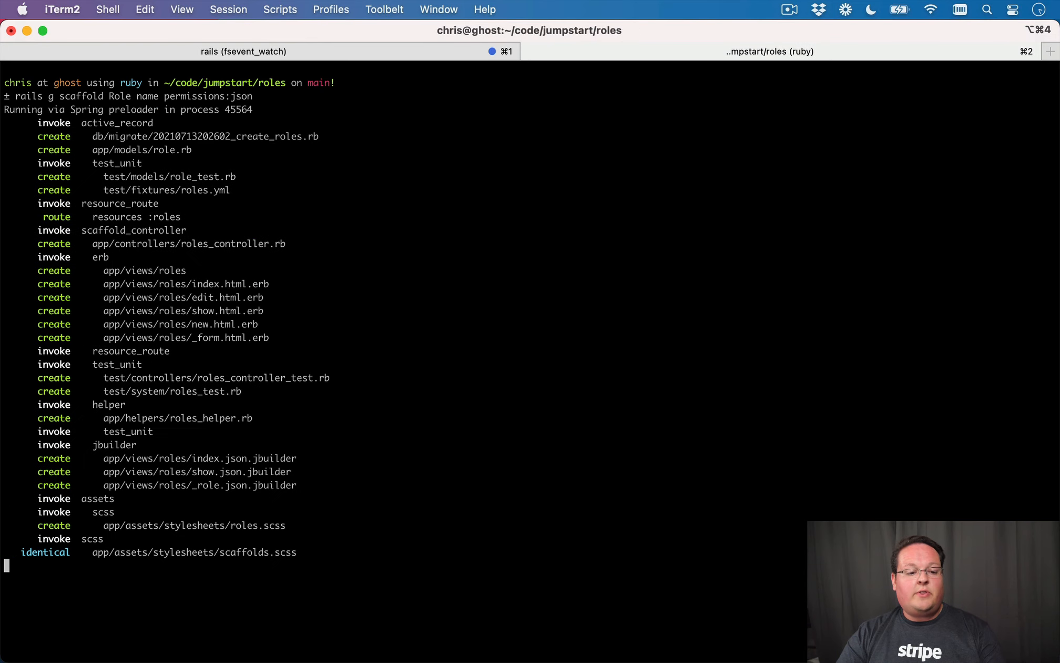
pyautogui.write('rails')
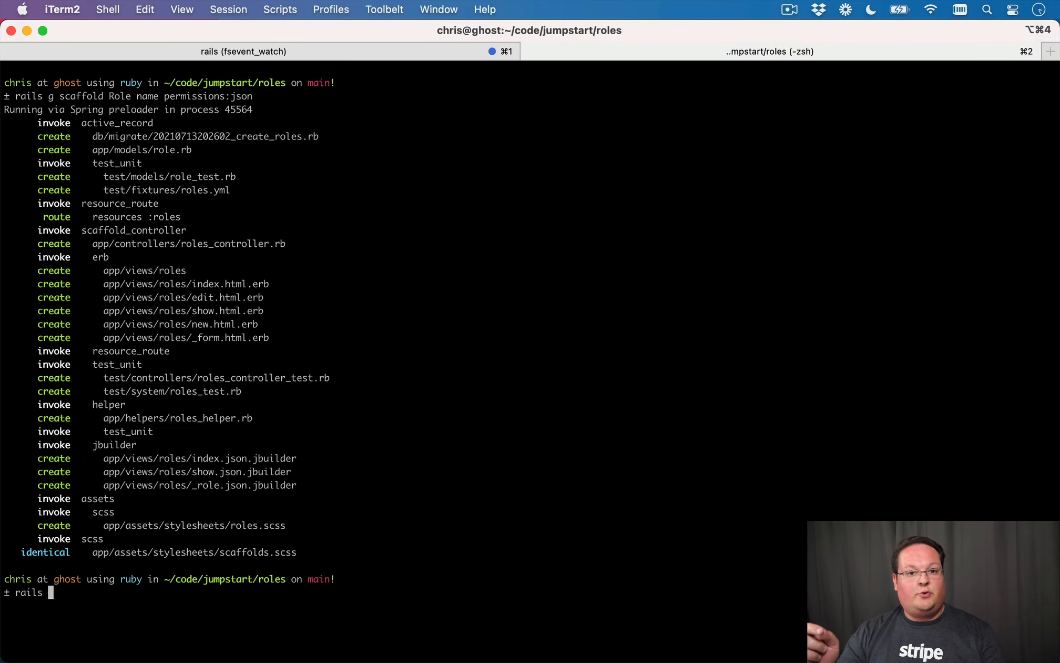
# Generate the AddRoleToUsers migration and run rails db:migrate.
pyautogui.write('g migr')
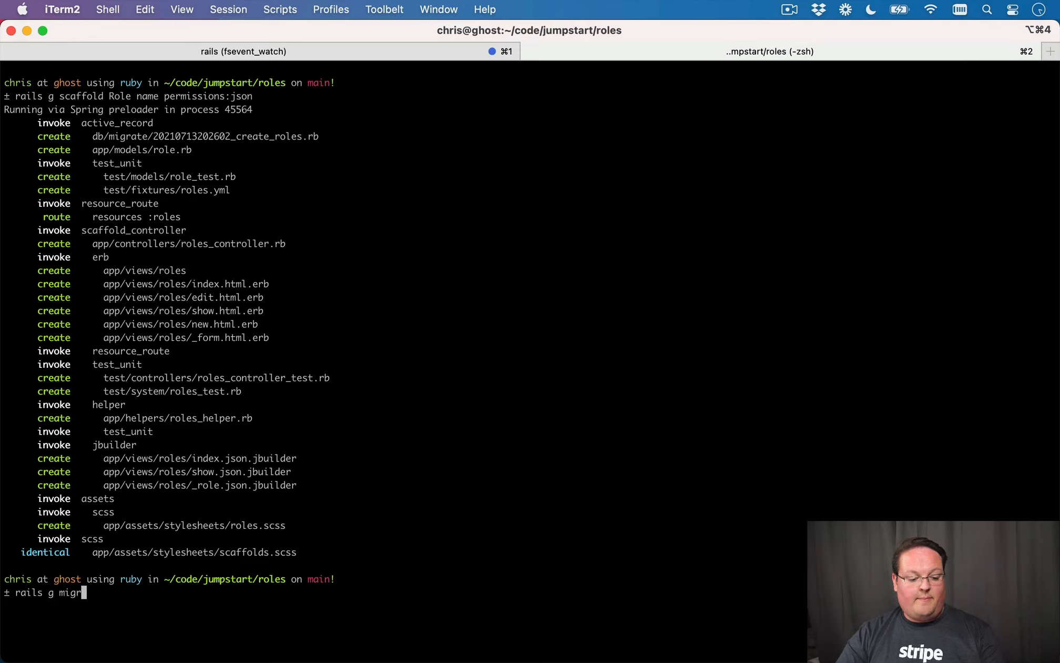
pyautogui.write('ation AddRoleToUsers role:belongs_to')
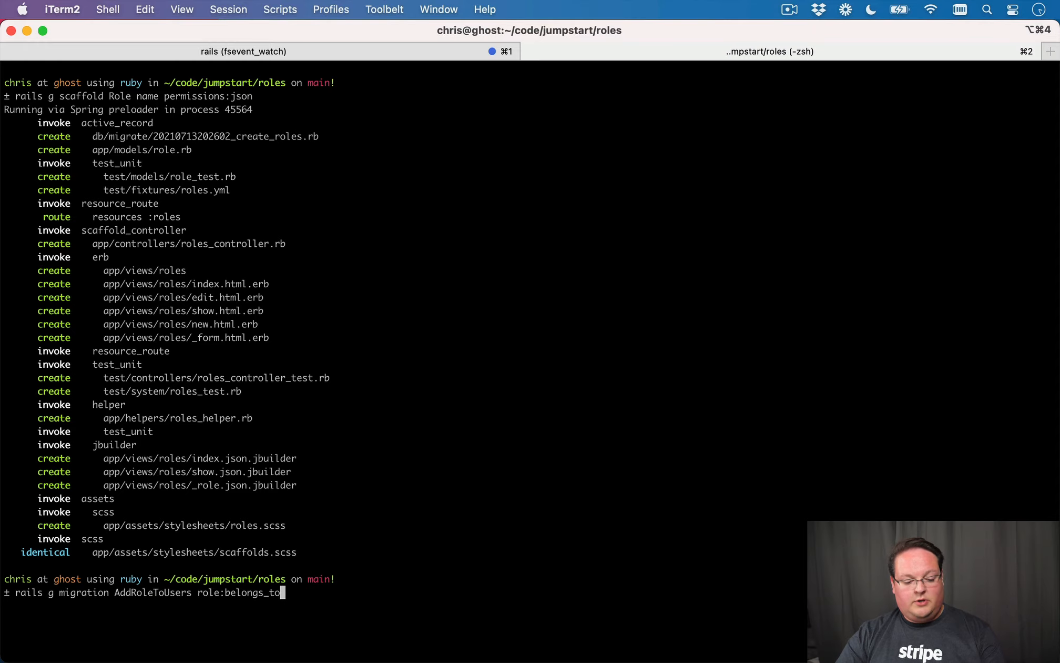
pyautogui.press('Return')
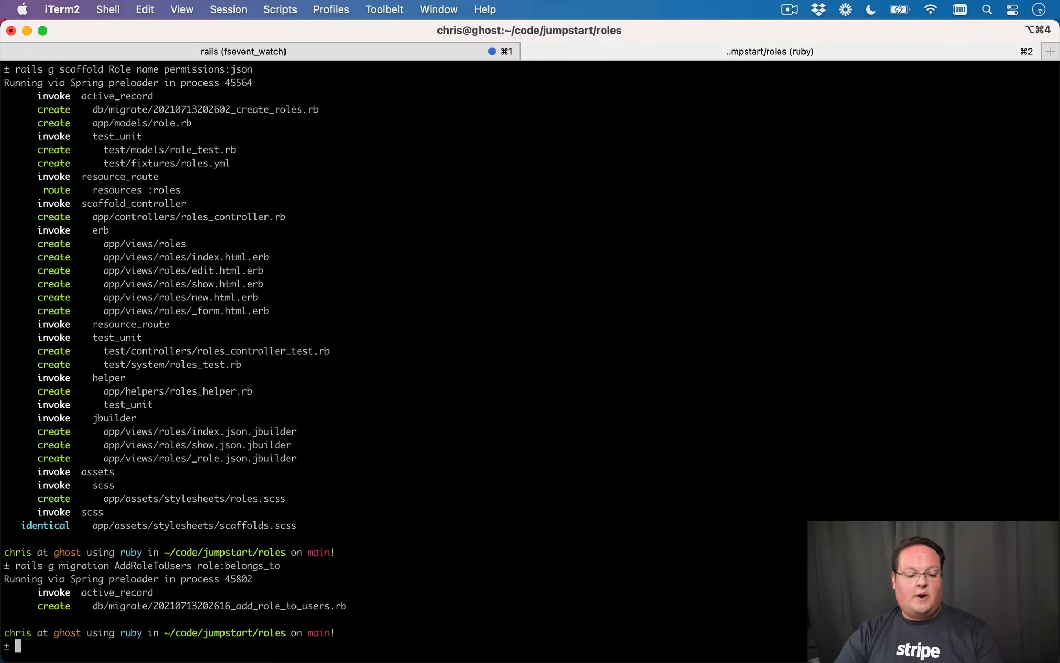
pyautogui.write('rails db:')
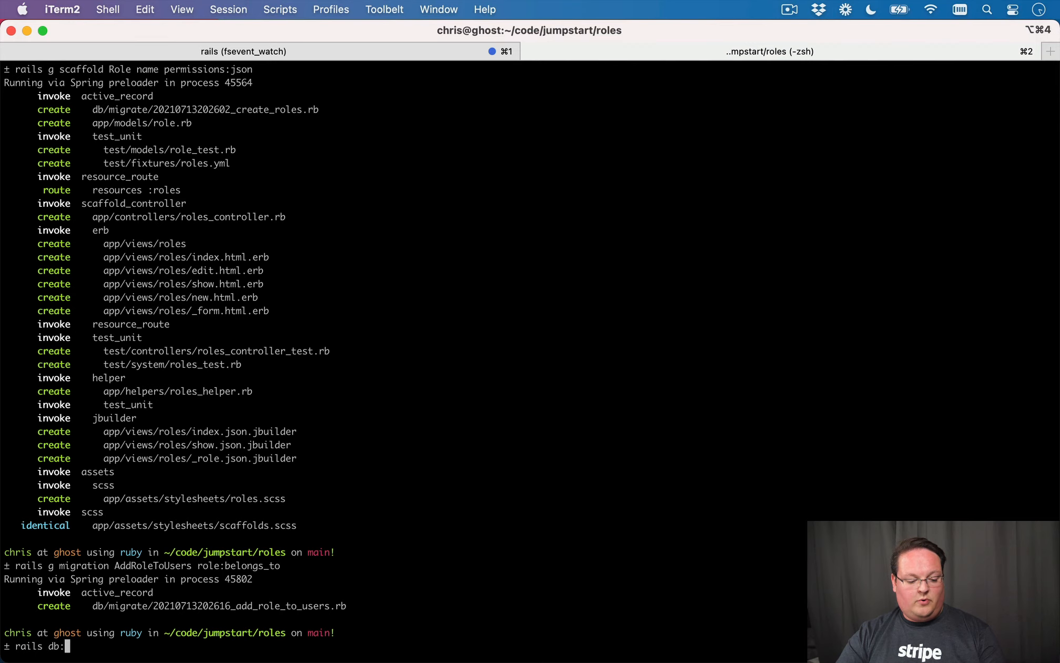
pyautogui.press('Return')
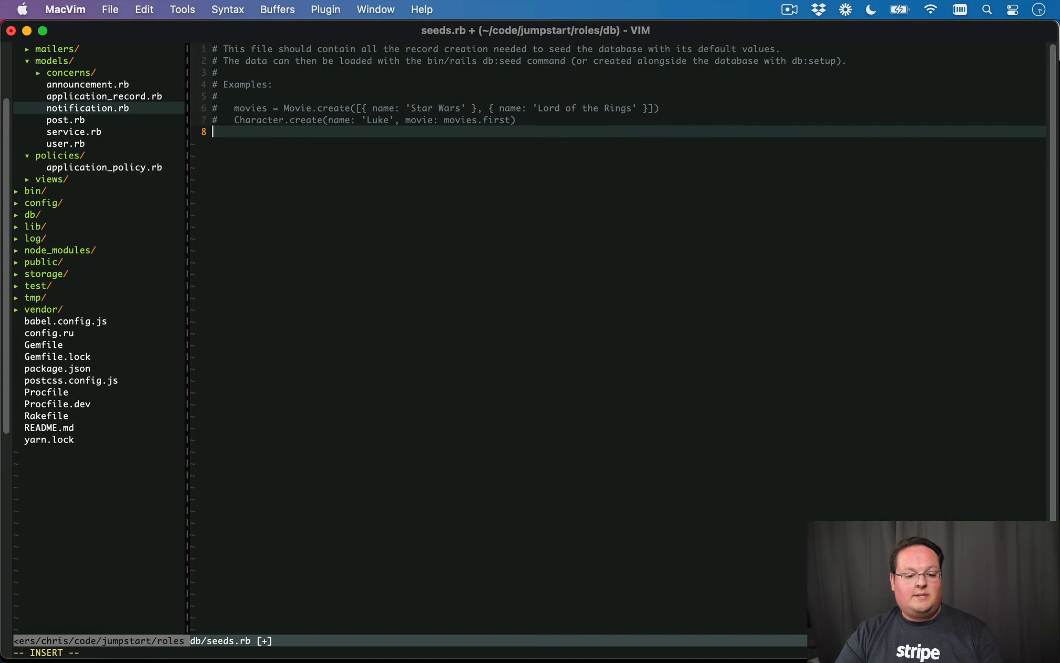
# Add the line Role.find_or_create_by!(name: "reviewer") to db/seeds.rb.
pyautogui.write('Role')
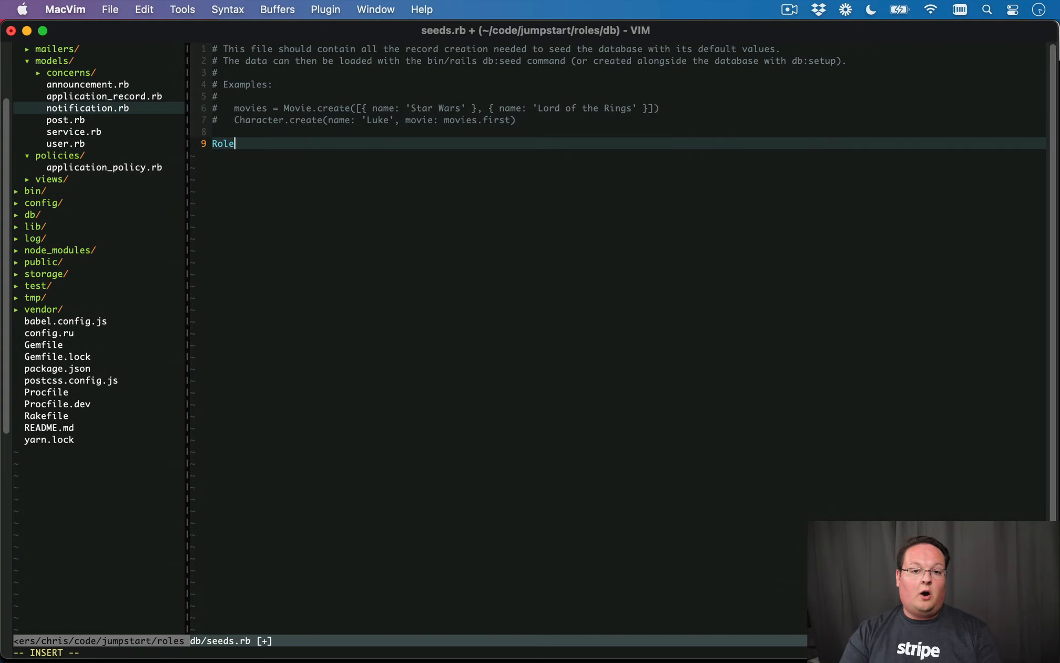
pyautogui.write('.')
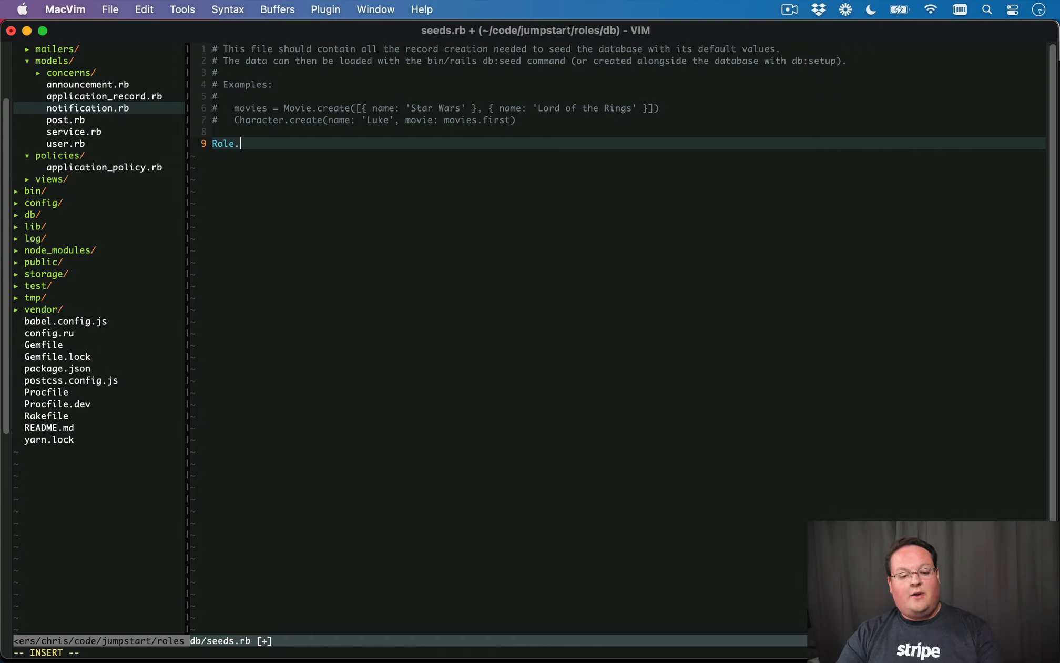
pyautogui.write('find_or_create_by!9')
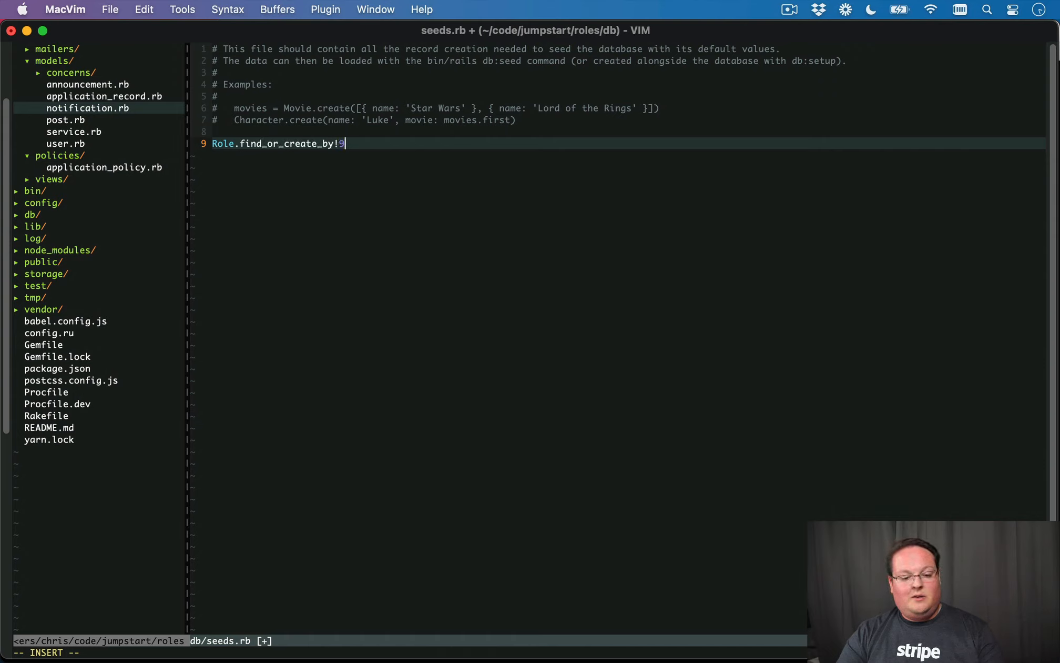
pyautogui.write('(name: "revi')
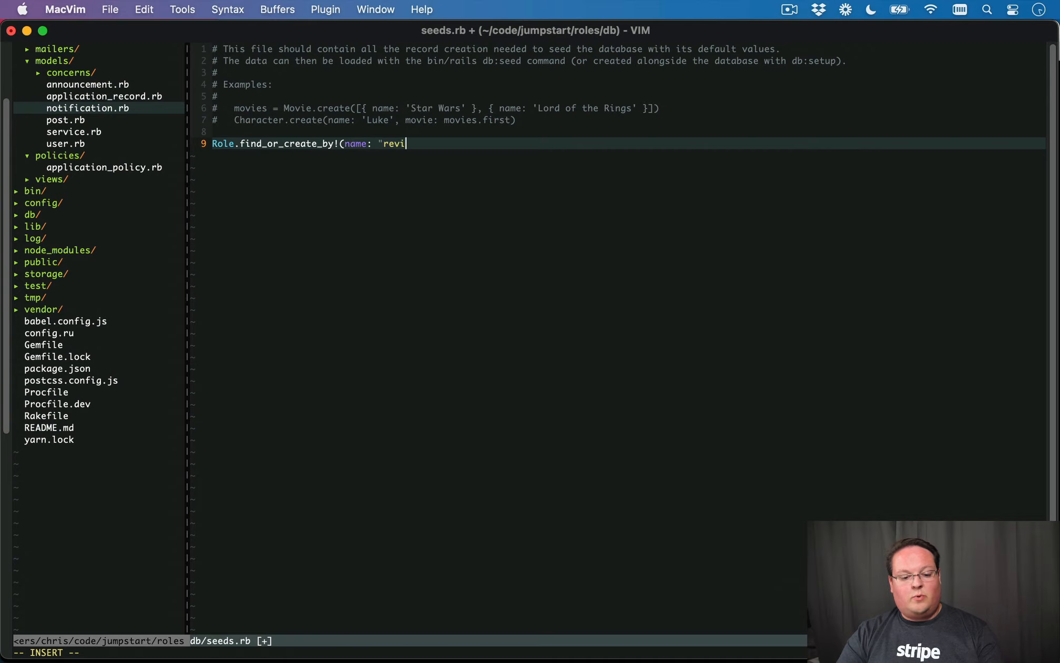
pyautogui.write('ewer")')
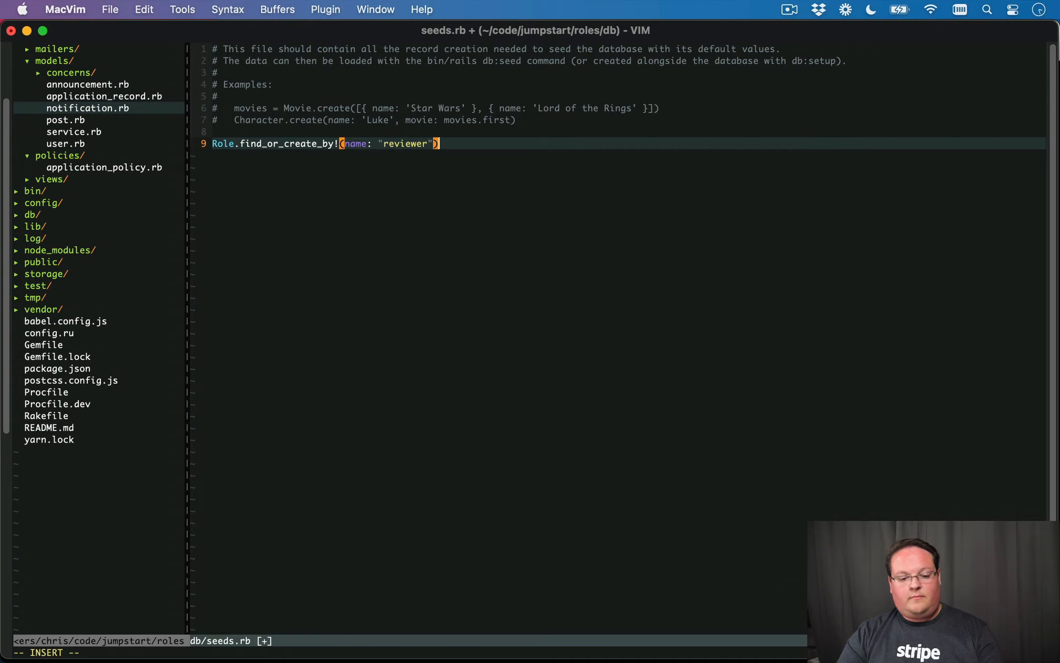